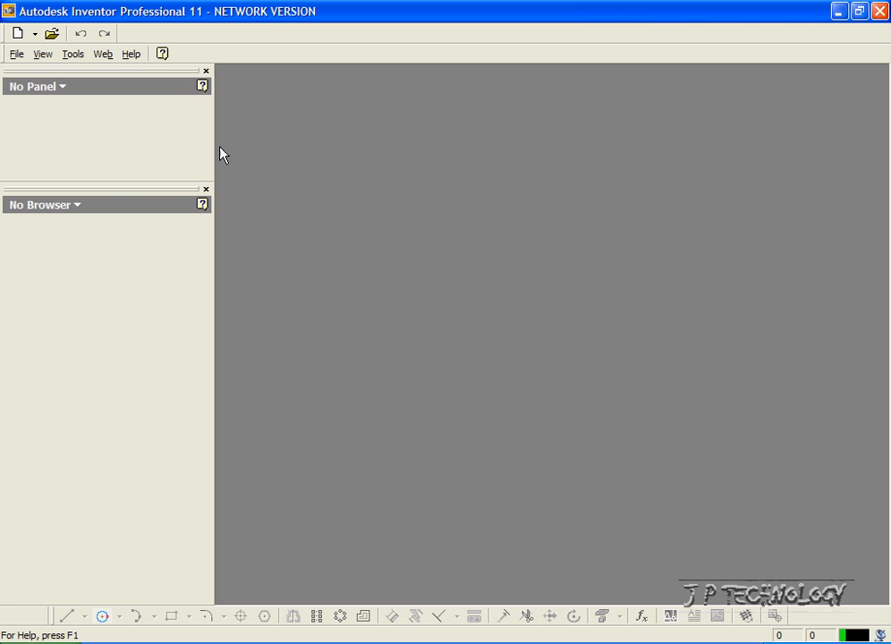
Step: Open the recent part file Chamfer.ipt from the File menu
{"action": "left_click", "coordinate": [16, 54]}
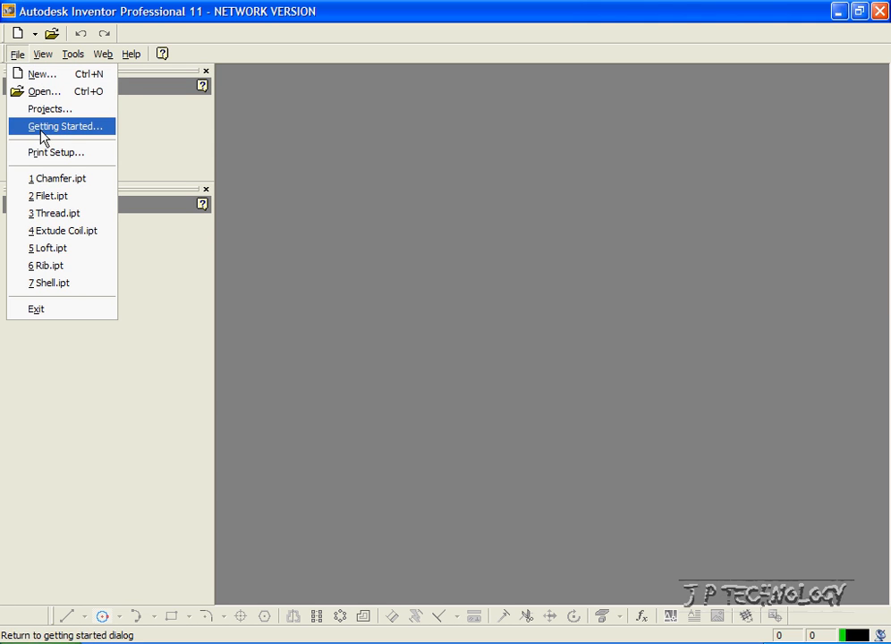
{"action": "mouse_move", "coordinate": [48, 178]}
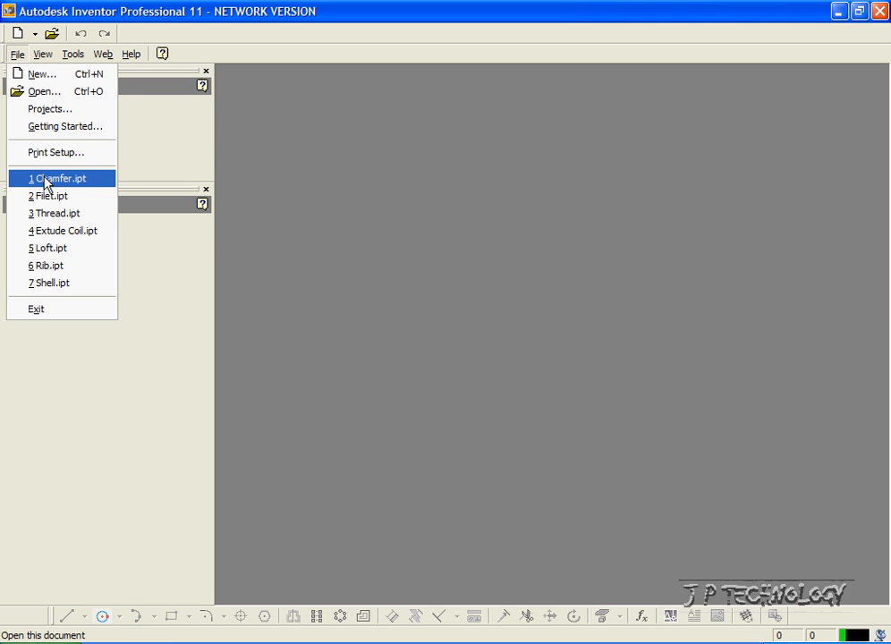
{"action": "left_click", "coordinate": [58, 178]}
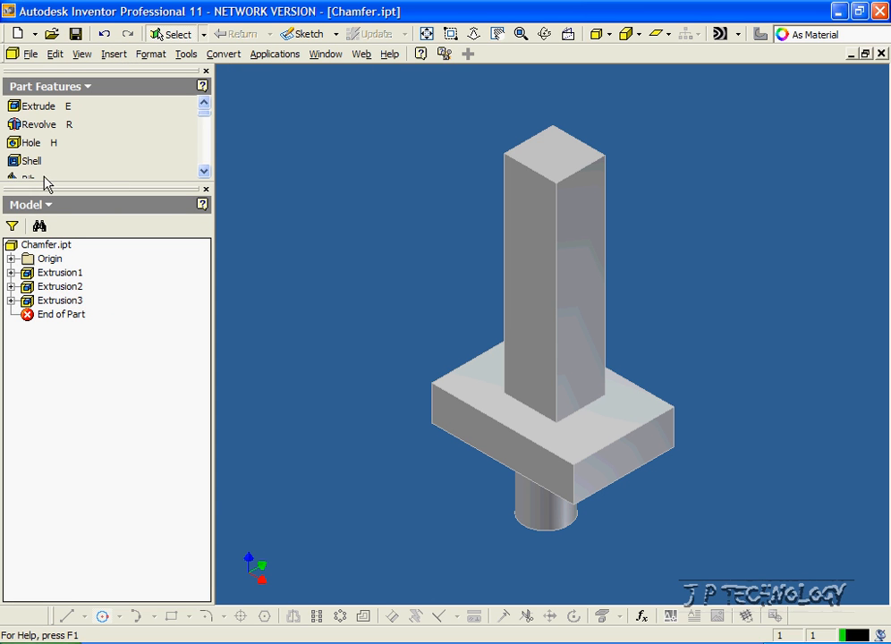
{"action": "mouse_move", "coordinate": [471, 199]}
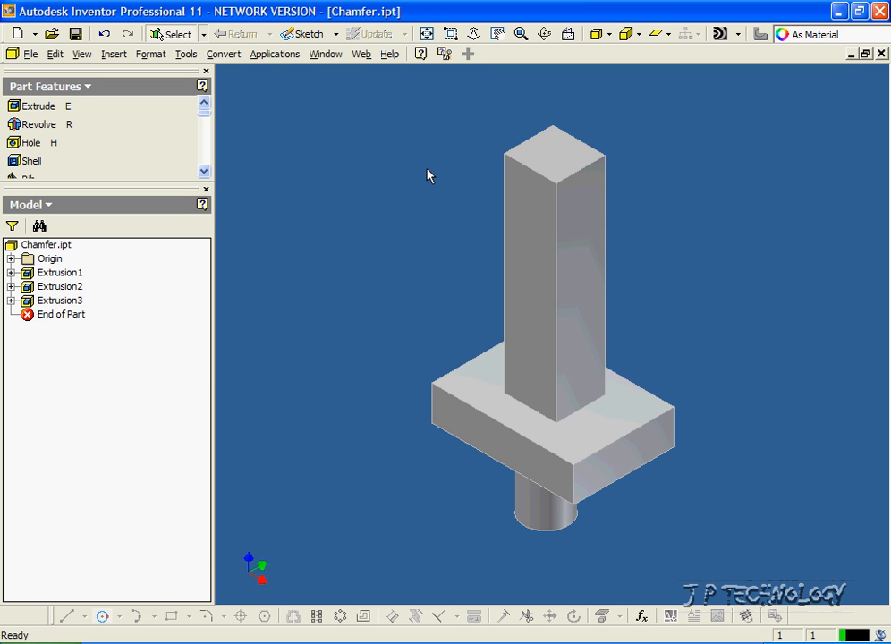
{"action": "mouse_move", "coordinate": [313, 154]}
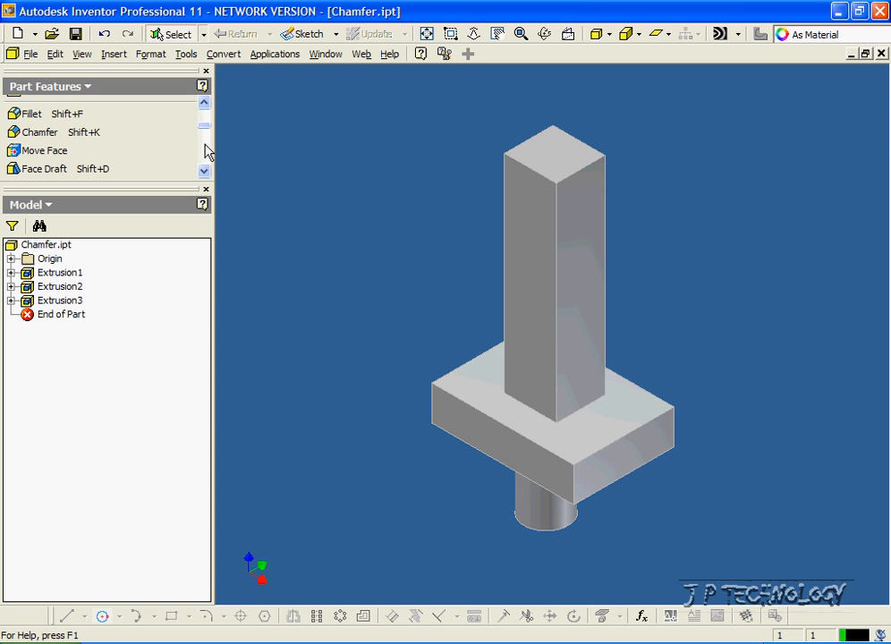
Step: Bevel the column's front vertical edge with a 2 mm chamfer, creating Chamfer1
{"action": "left_click", "coordinate": [40, 131]}
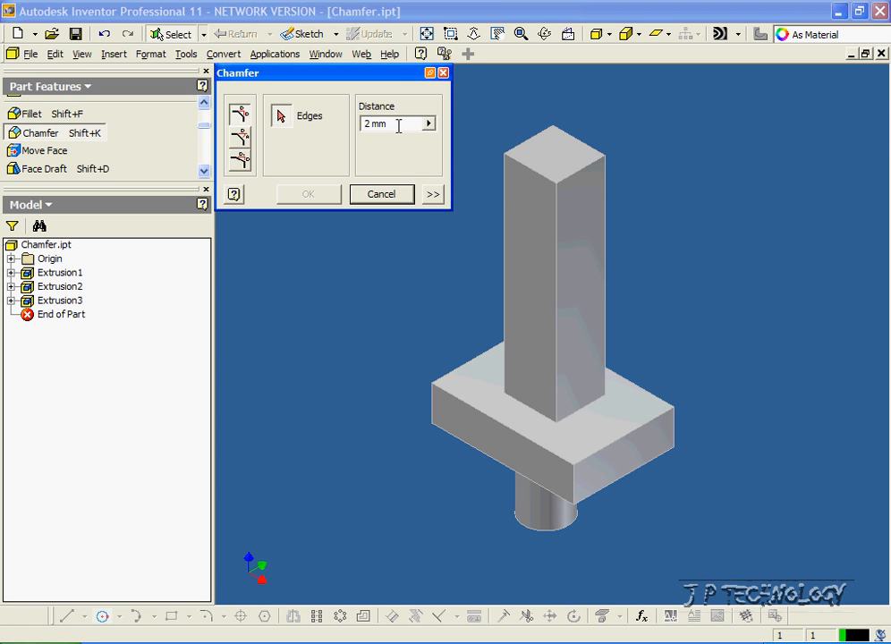
{"action": "left_click", "coordinate": [555, 237]}
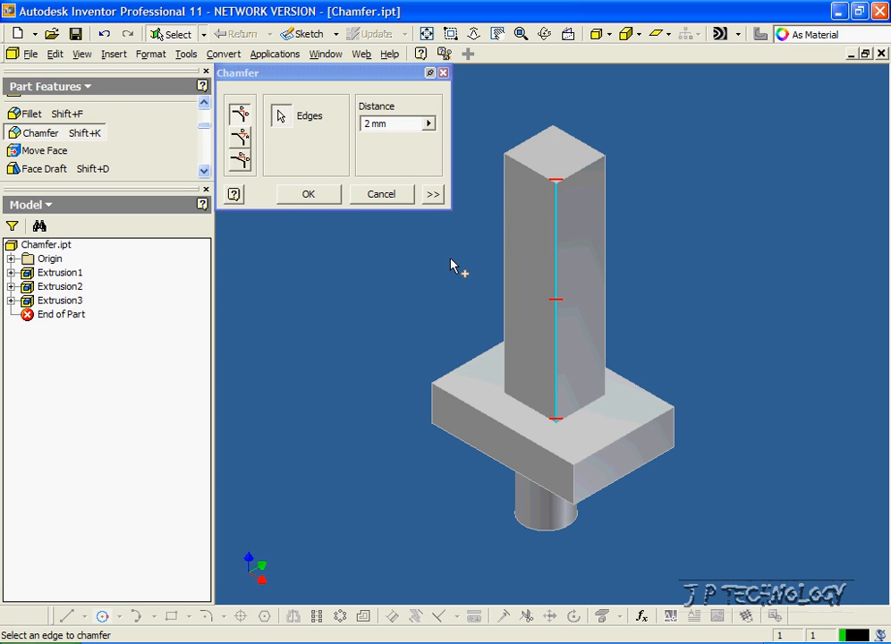
{"action": "left_click", "coordinate": [308, 194]}
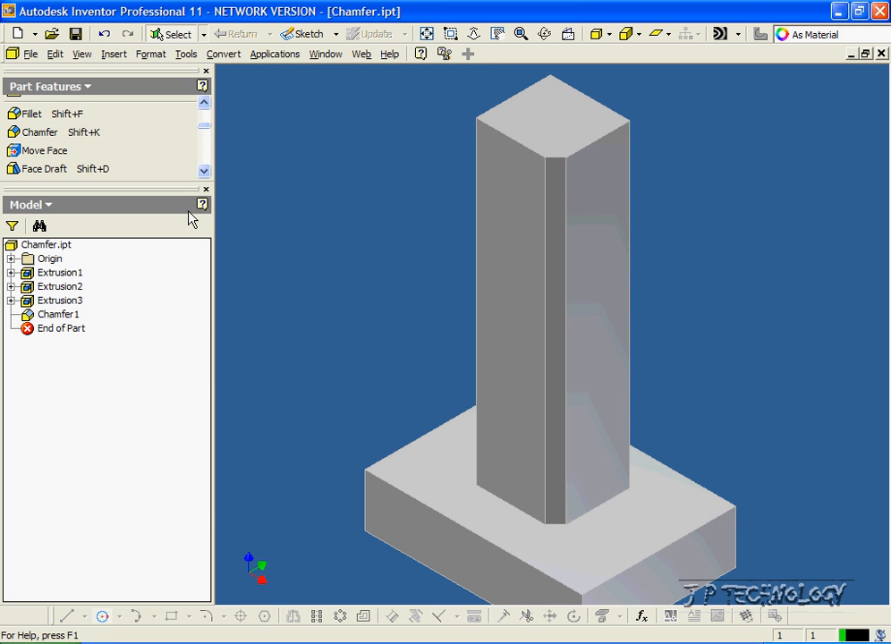
{"action": "mouse_move", "coordinate": [39, 131]}
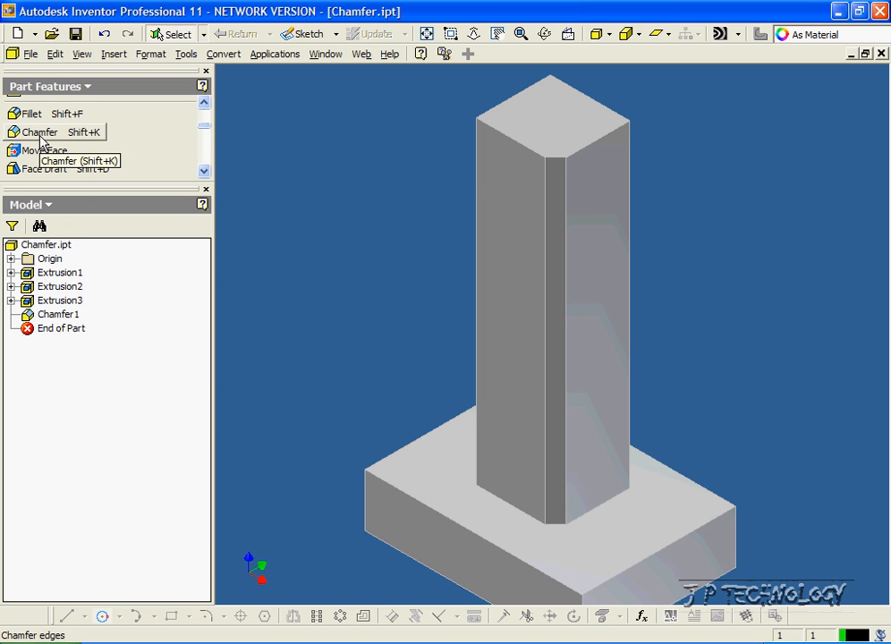
Step: Add a 5 mm chamfer (Chamfer2) to the column's left vertical edge, then orbit to inspect
{"action": "left_click", "coordinate": [41, 131]}
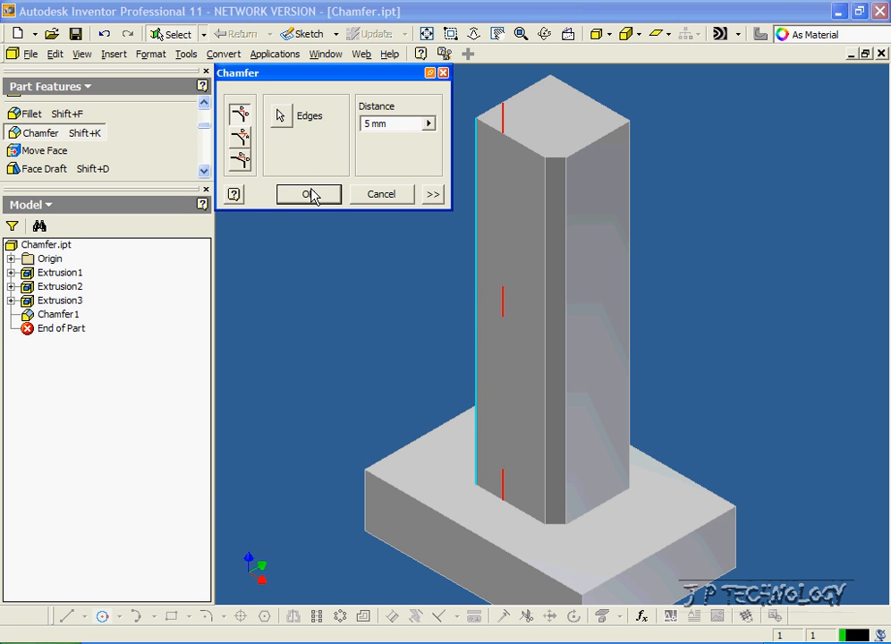
{"action": "left_click", "coordinate": [308, 194]}
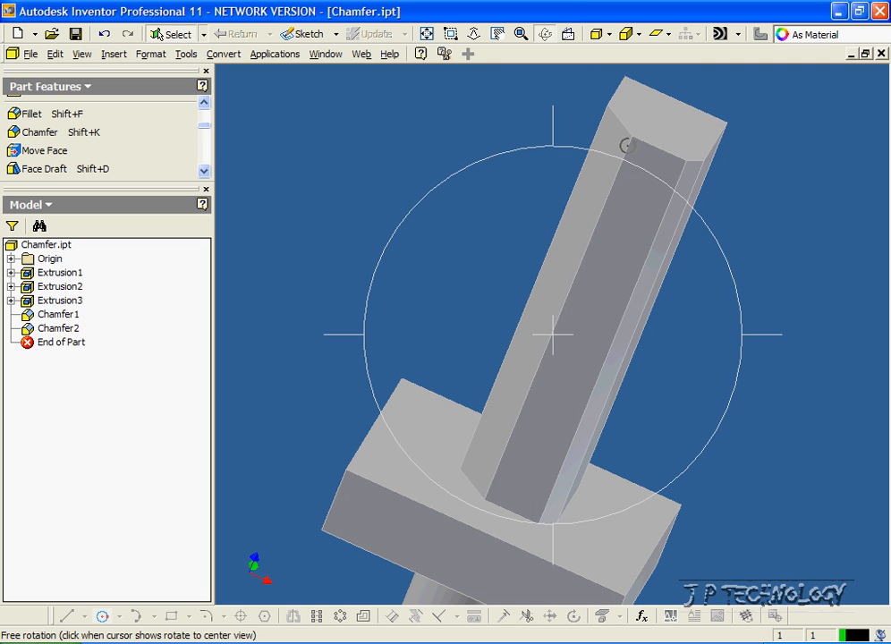
{"action": "left_click_drag", "start_coordinate": [555, 336], "coordinate": [499, 376]}
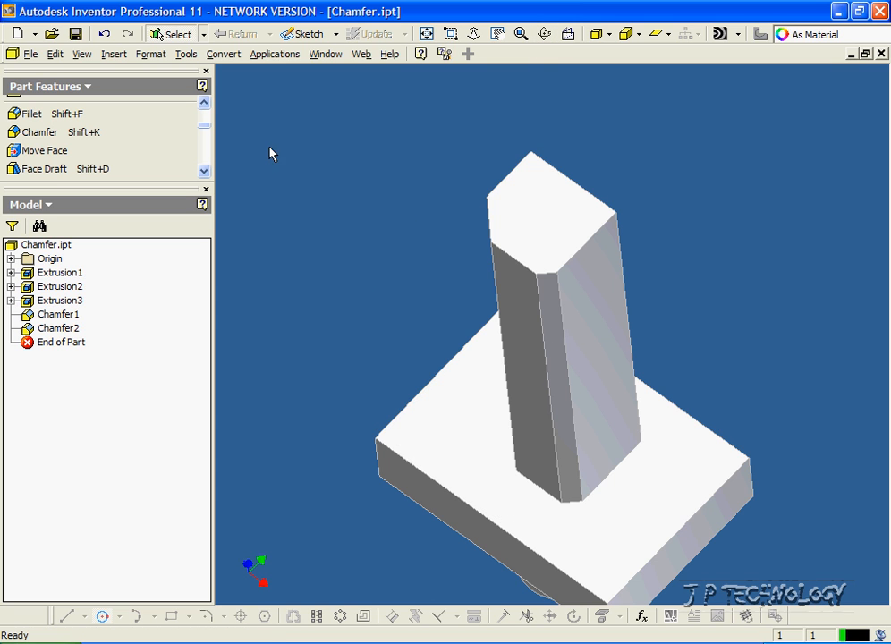
Step: Chamfer the remaining vertical column edges by 5 mm as Chamfer3 and orbit to view
{"action": "left_click", "coordinate": [40, 131]}
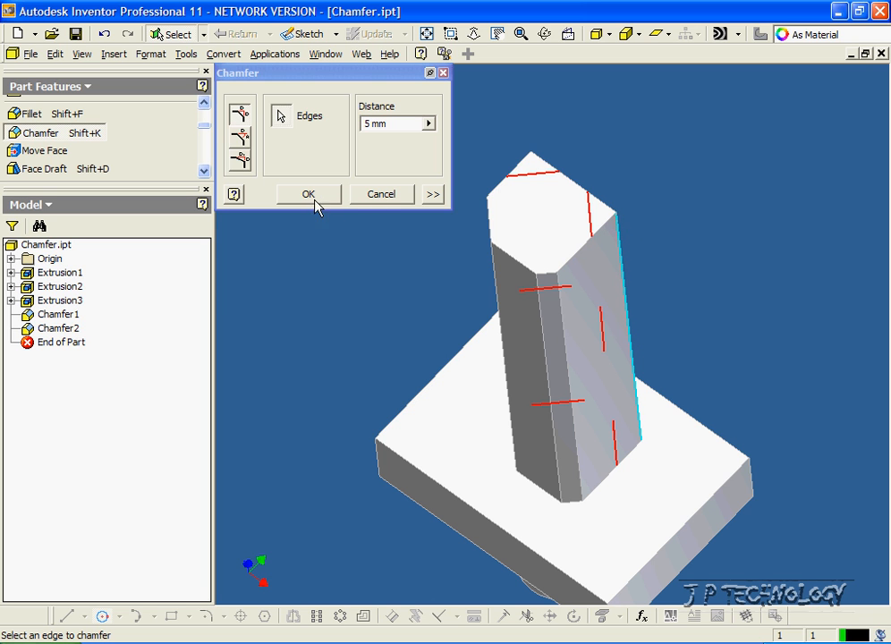
{"action": "left_click", "coordinate": [307, 195]}
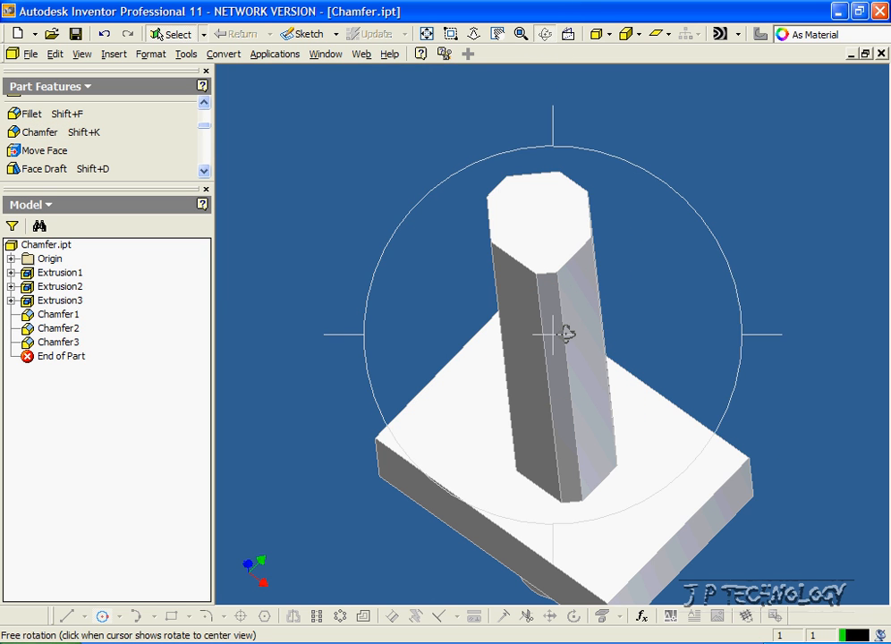
{"action": "left_click_drag", "start_coordinate": [564, 335], "coordinate": [489, 469]}
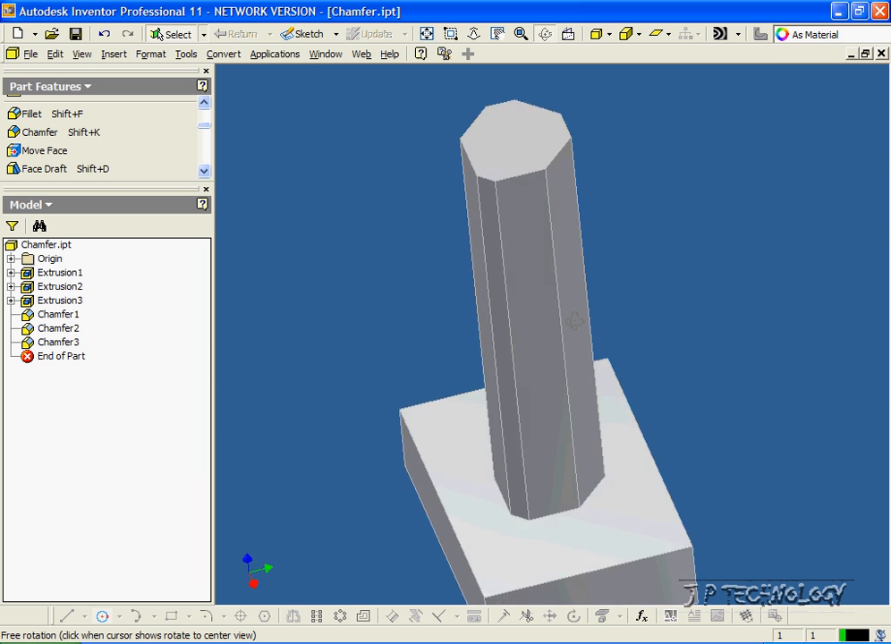
{"action": "left_click", "coordinate": [546, 33]}
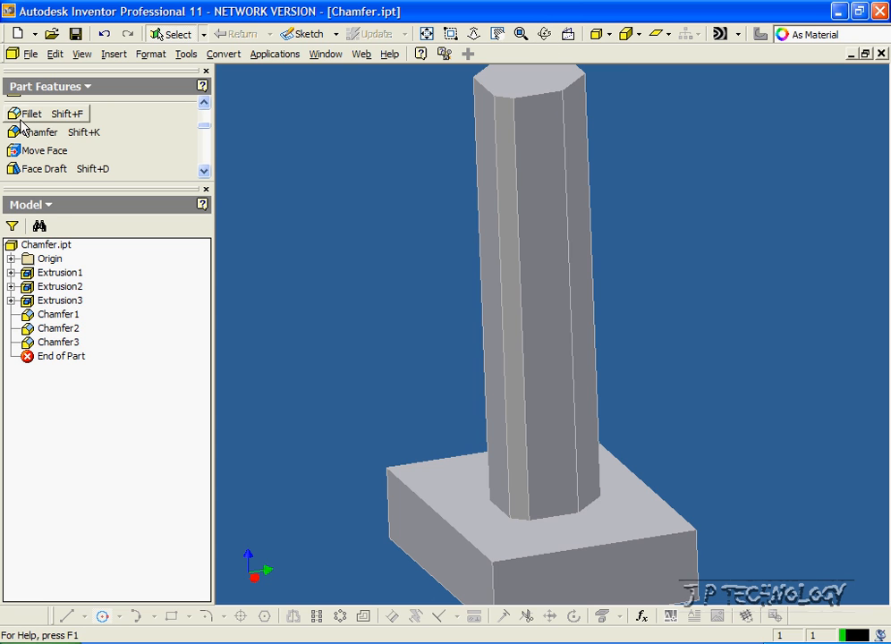
Step: Create Chamfer4, a 5 mm bevel on the column's bottom edges at the base plate
{"action": "left_click", "coordinate": [42, 131]}
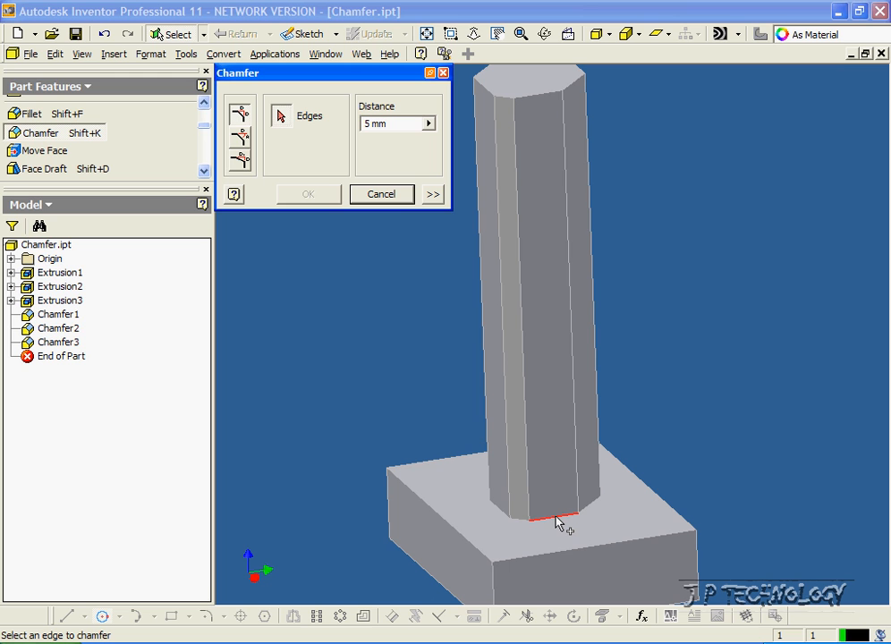
{"action": "left_click", "coordinate": [553, 519]}
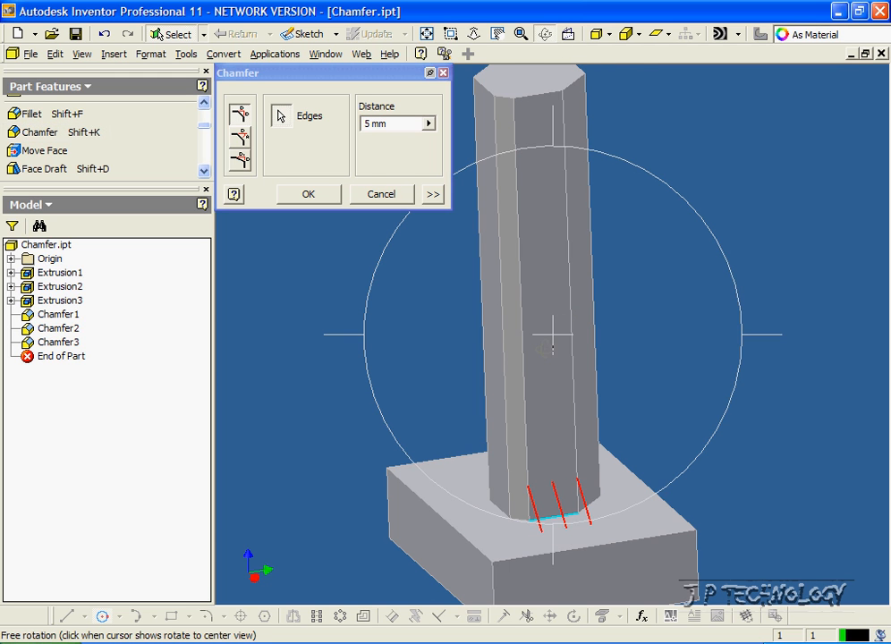
{"action": "left_click_drag", "start_coordinate": [555, 335], "coordinate": [635, 338]}
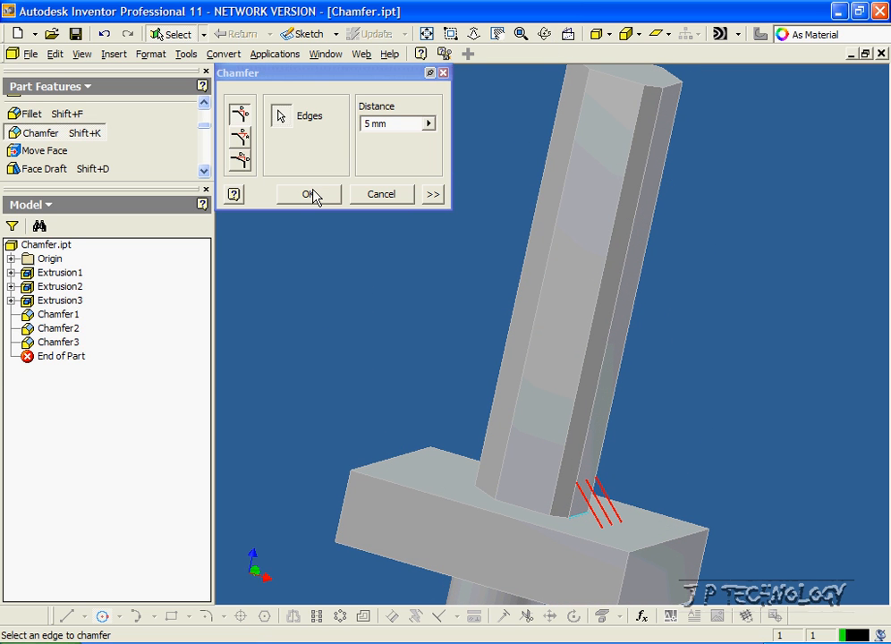
{"action": "left_click", "coordinate": [307, 194]}
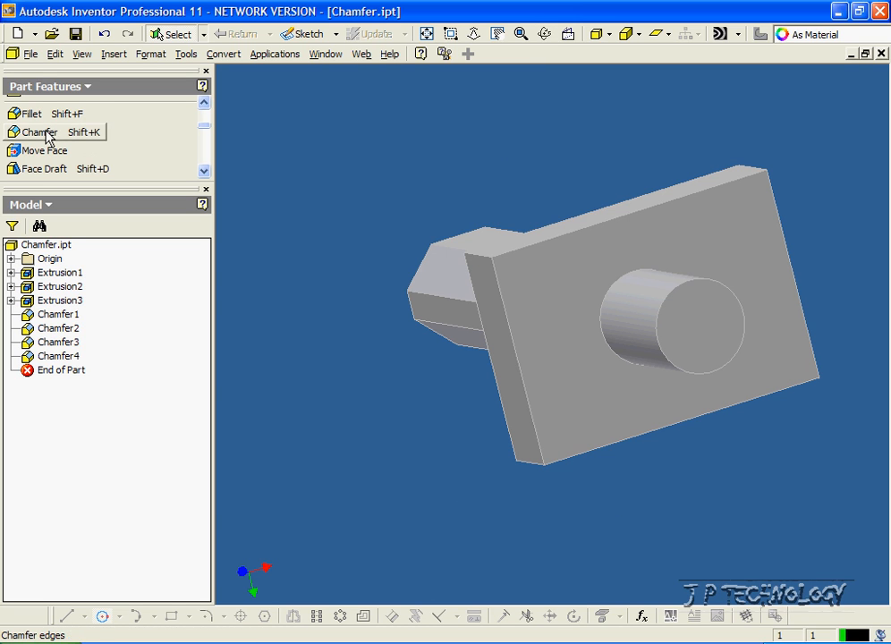
Step: Bevel the cylinder boss's circular edges by 5 mm, then orbit to view it
{"action": "left_click", "coordinate": [40, 131]}
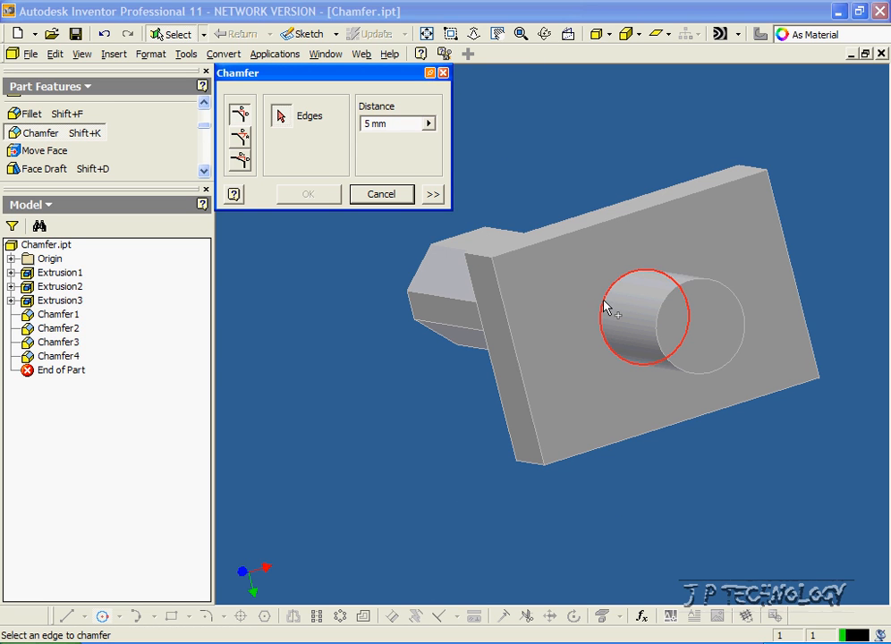
{"action": "left_click", "coordinate": [606, 309]}
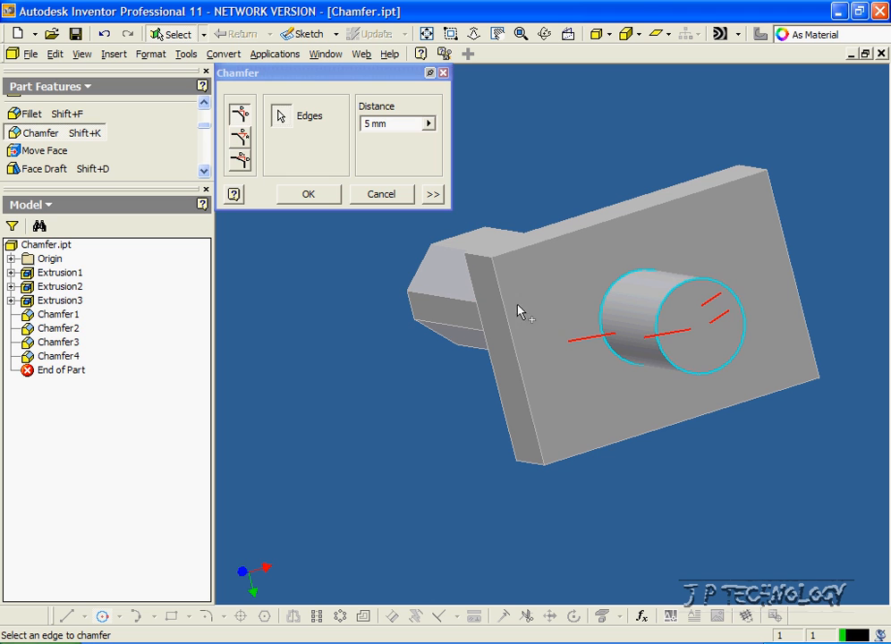
{"action": "left_click", "coordinate": [308, 194]}
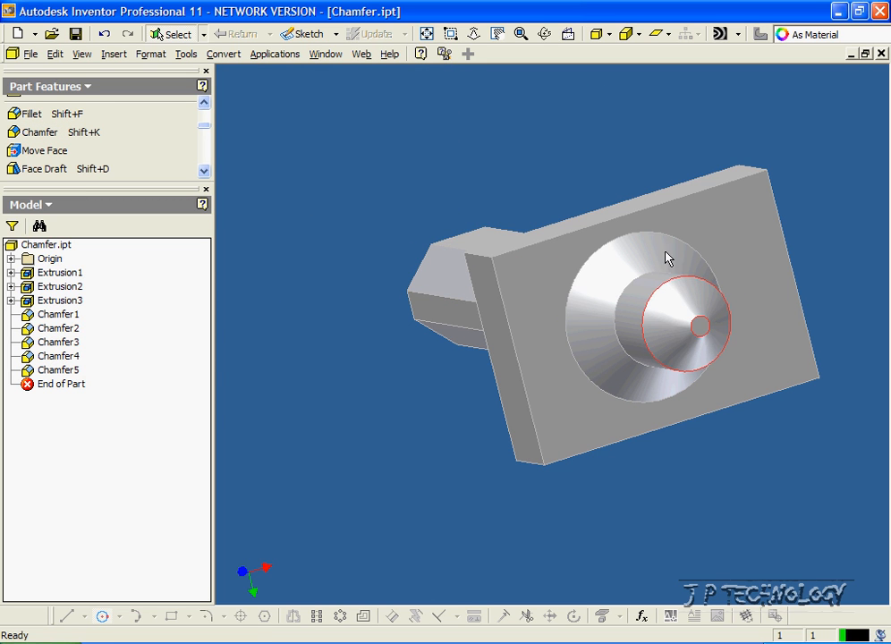
{"action": "left_click_drag", "start_coordinate": [667, 258], "coordinate": [525, 257]}
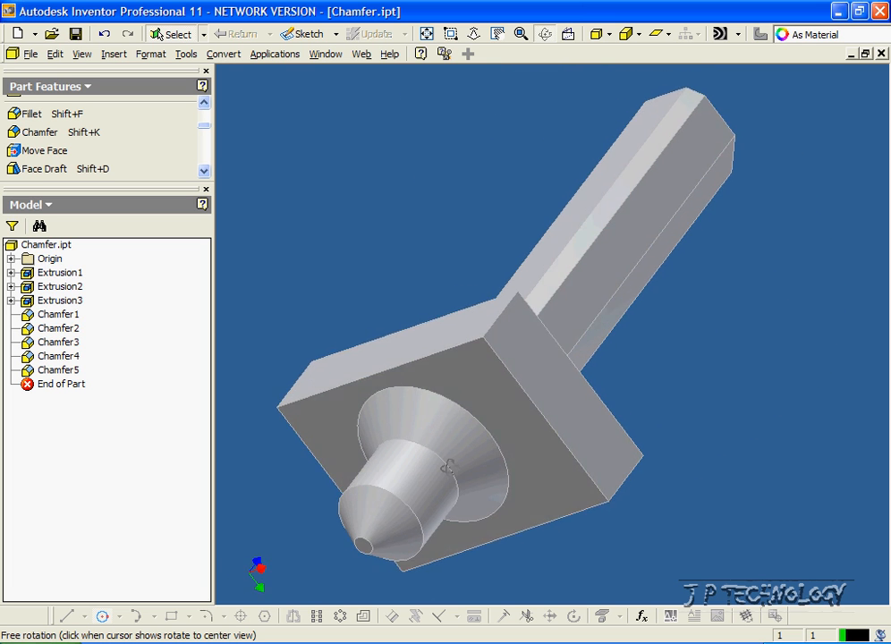
Step: Create Chamfer6 on a column base edge: distance-and-angle, 5 mm at 70 degrees
{"action": "left_click_drag", "start_coordinate": [452, 465], "coordinate": [549, 391]}
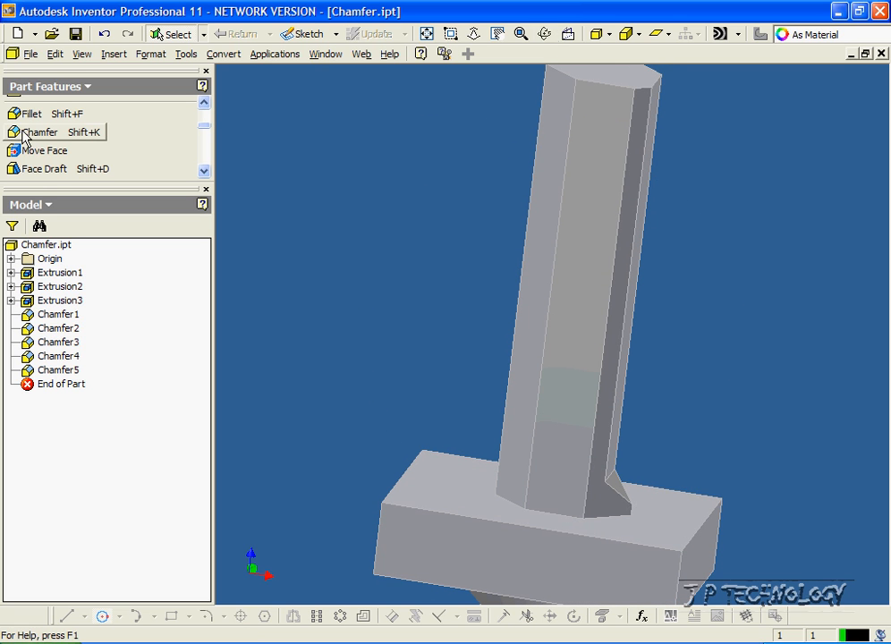
{"action": "left_click", "coordinate": [40, 132]}
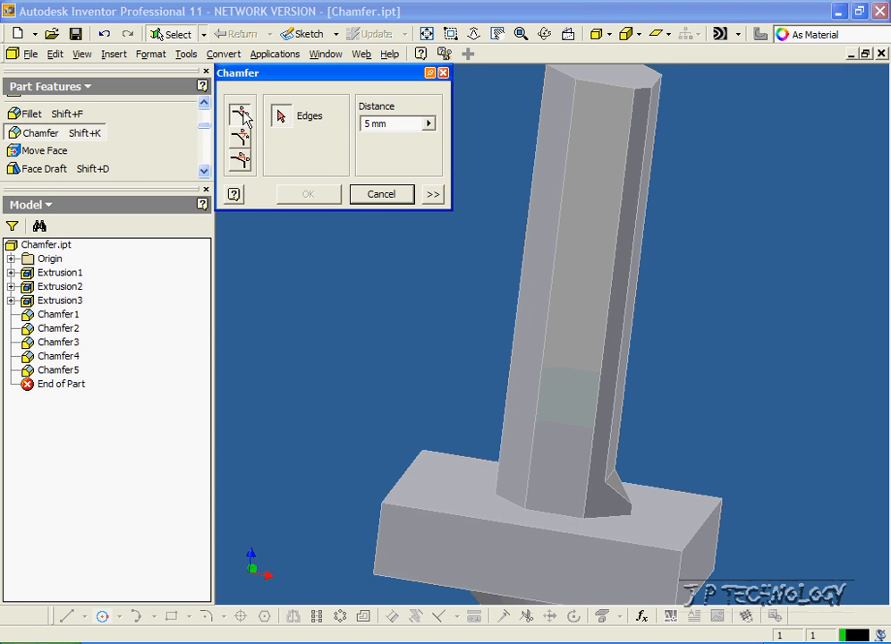
{"action": "mouse_move", "coordinate": [240, 115]}
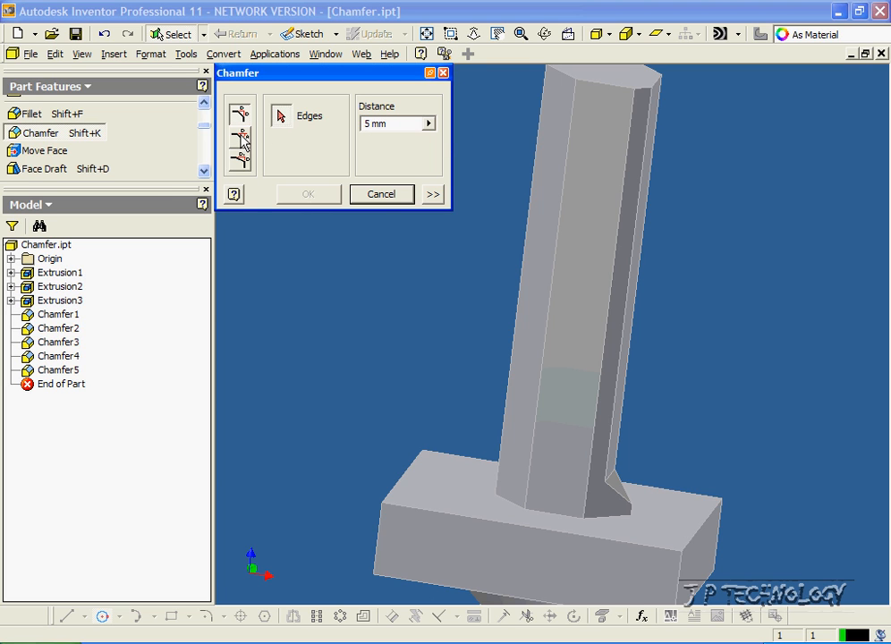
{"action": "mouse_move", "coordinate": [240, 136]}
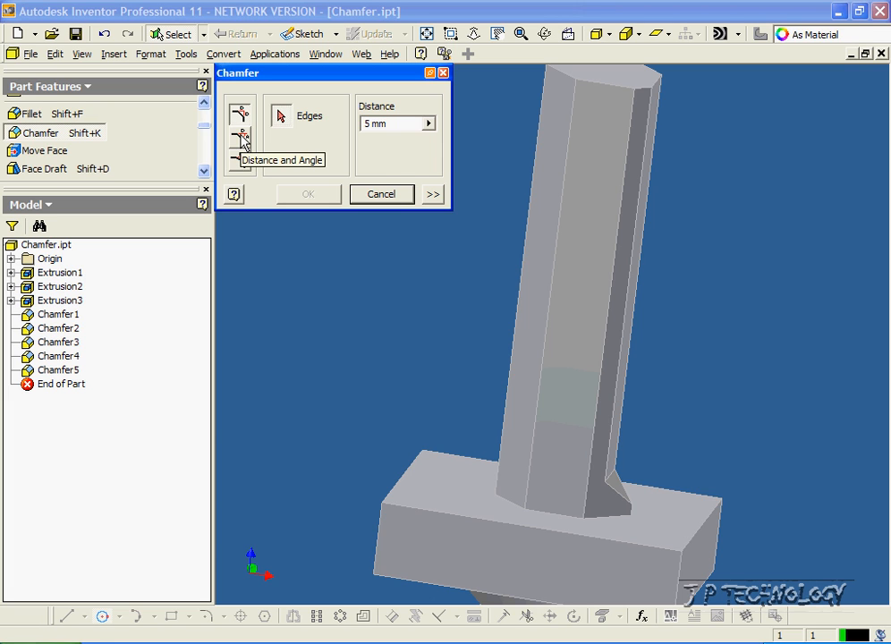
{"action": "left_click", "coordinate": [239, 136]}
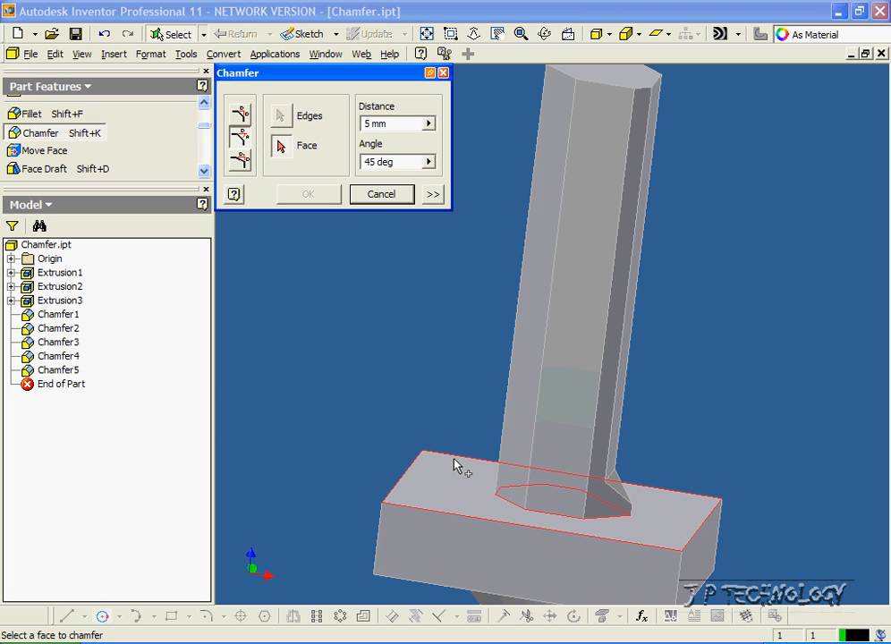
{"action": "mouse_move", "coordinate": [483, 512]}
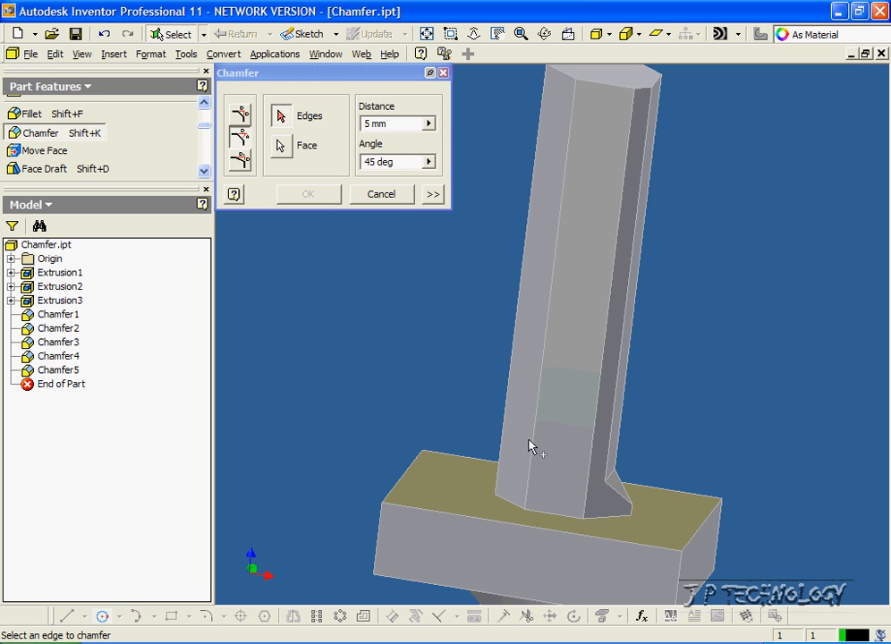
{"action": "left_click", "coordinate": [553, 513]}
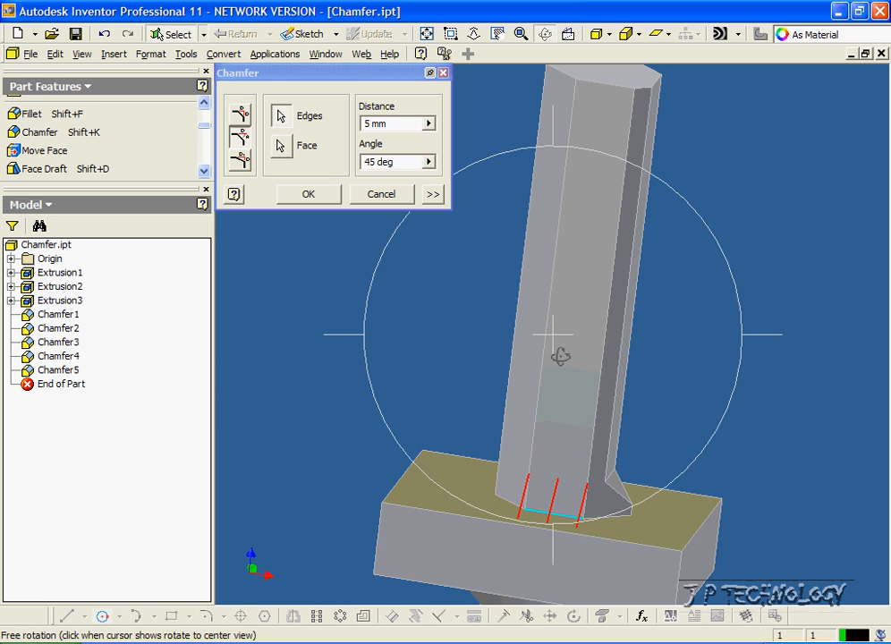
{"action": "left_click_drag", "start_coordinate": [554, 358], "coordinate": [474, 206]}
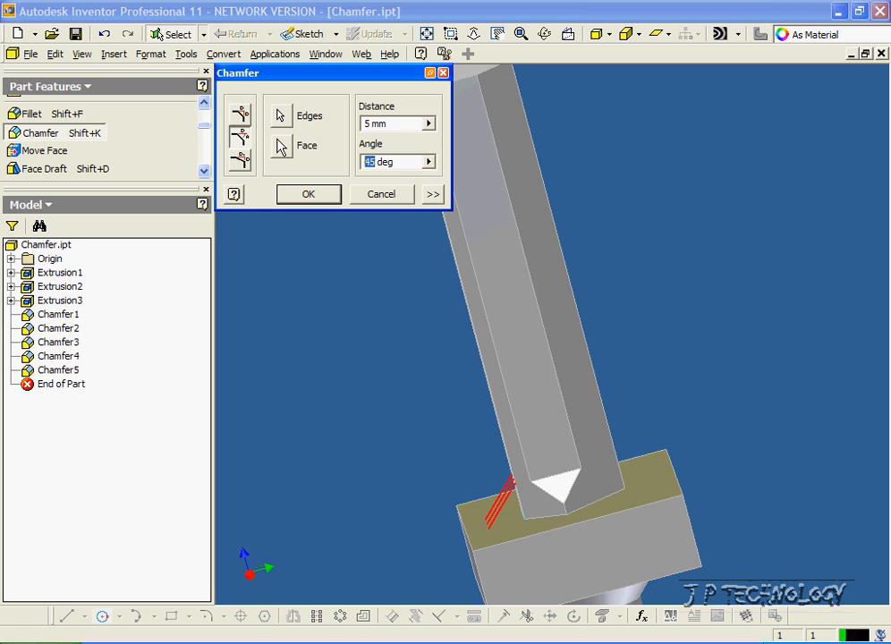
{"action": "type", "text": "70"}
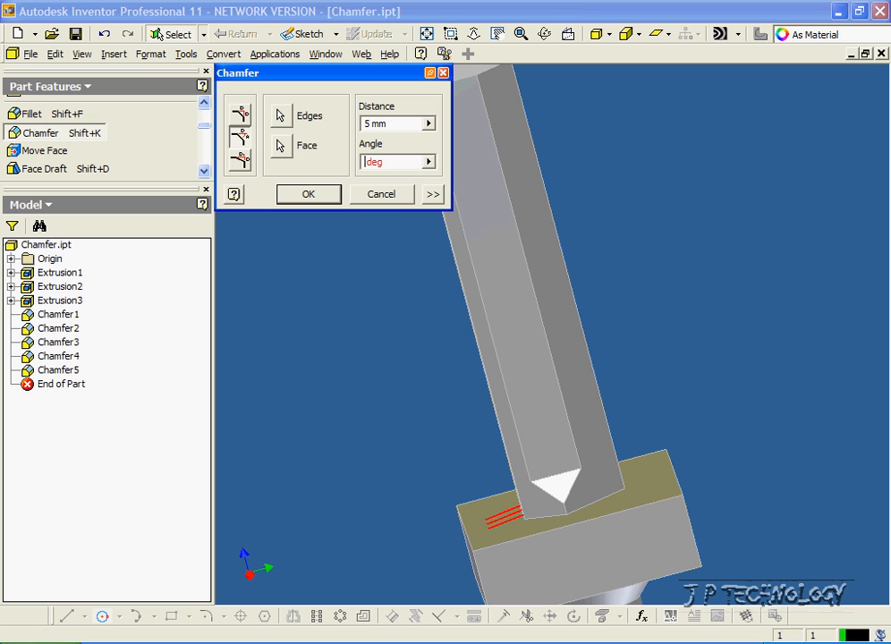
{"action": "type", "text": "15"}
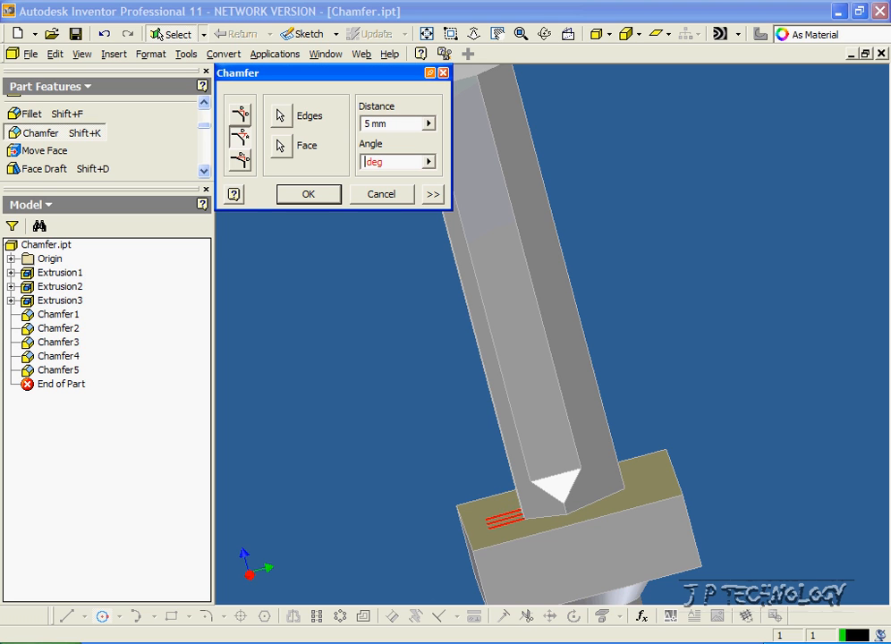
{"action": "type", "text": "70"}
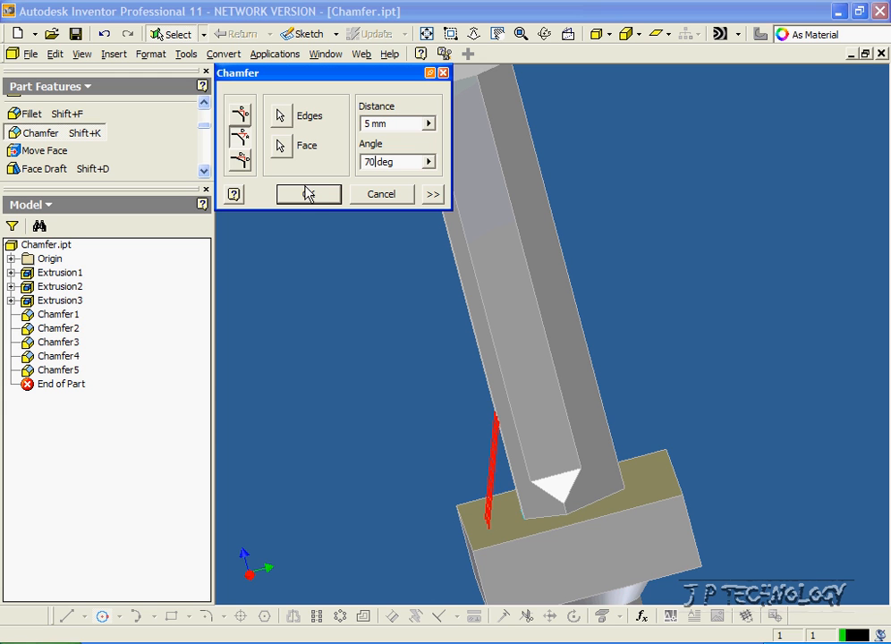
{"action": "left_click", "coordinate": [309, 194]}
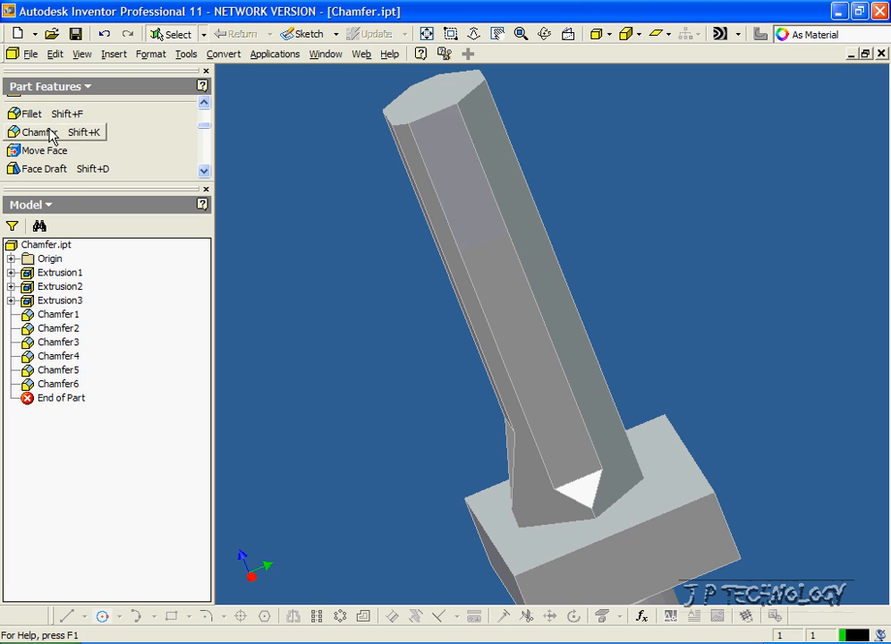
Step: Chamfer another column base edge with two distances, 10 mm and 1 mm
{"action": "left_click", "coordinate": [41, 131]}
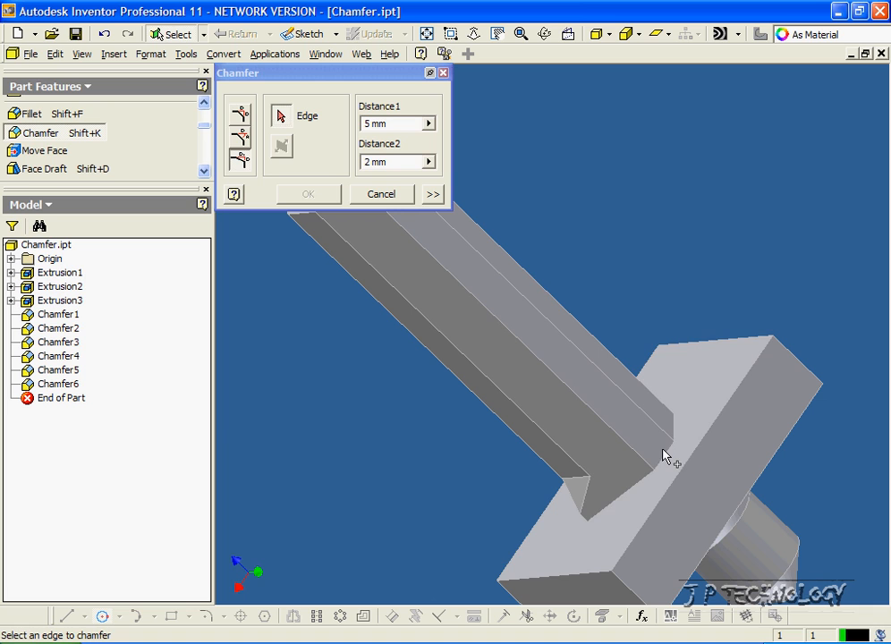
{"action": "left_click", "coordinate": [666, 461]}
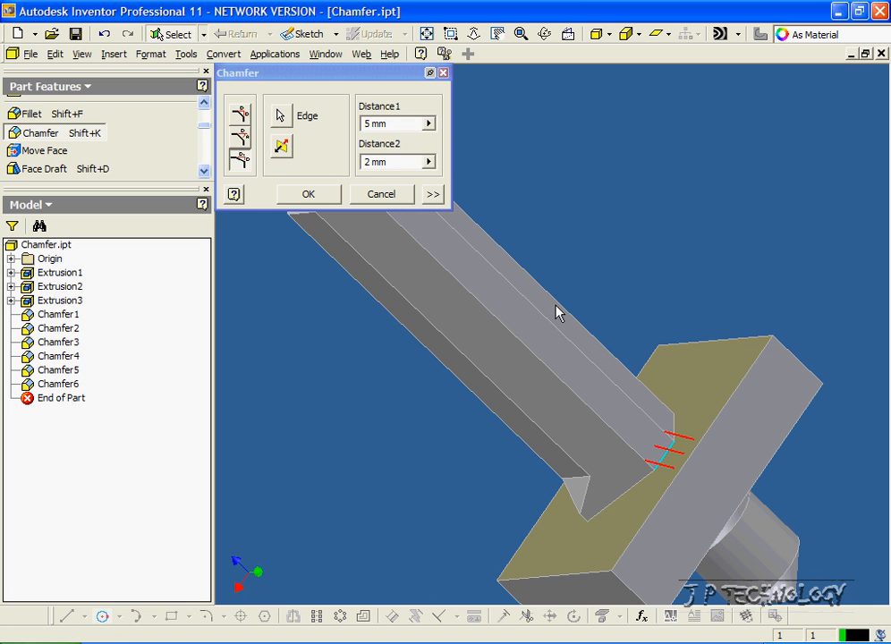
{"action": "mouse_move", "coordinate": [564, 66]}
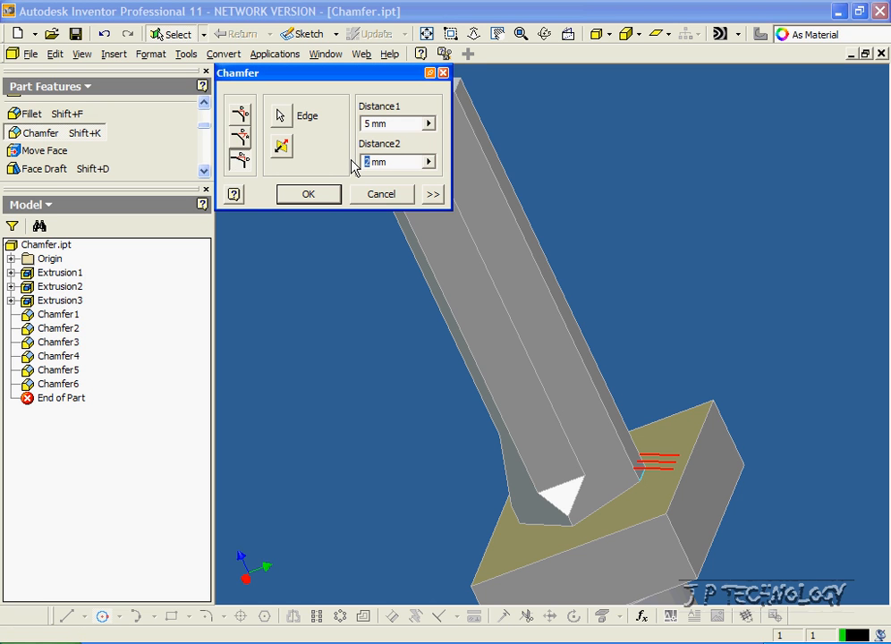
{"action": "type", "text": "10 mm"}
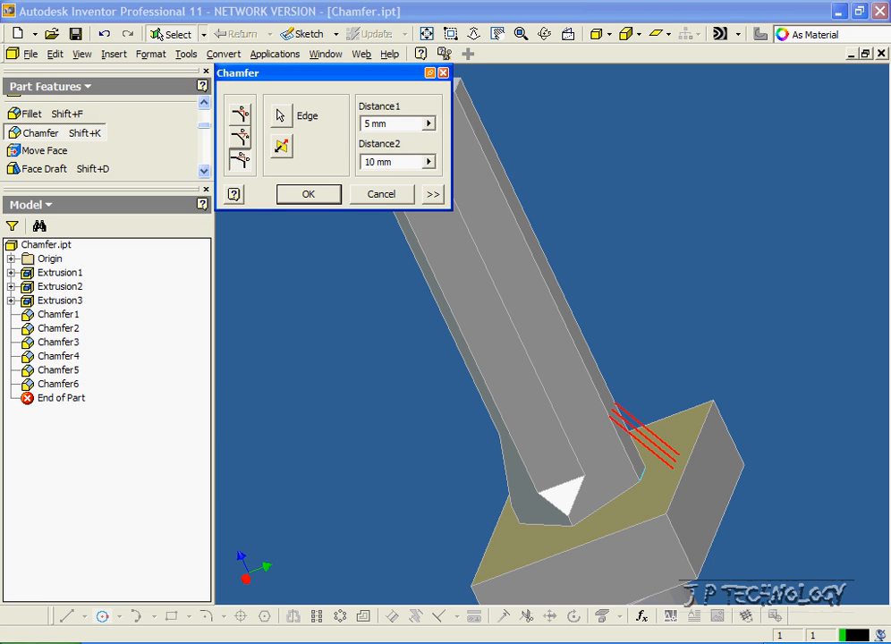
{"action": "type", "text": "1 mm"}
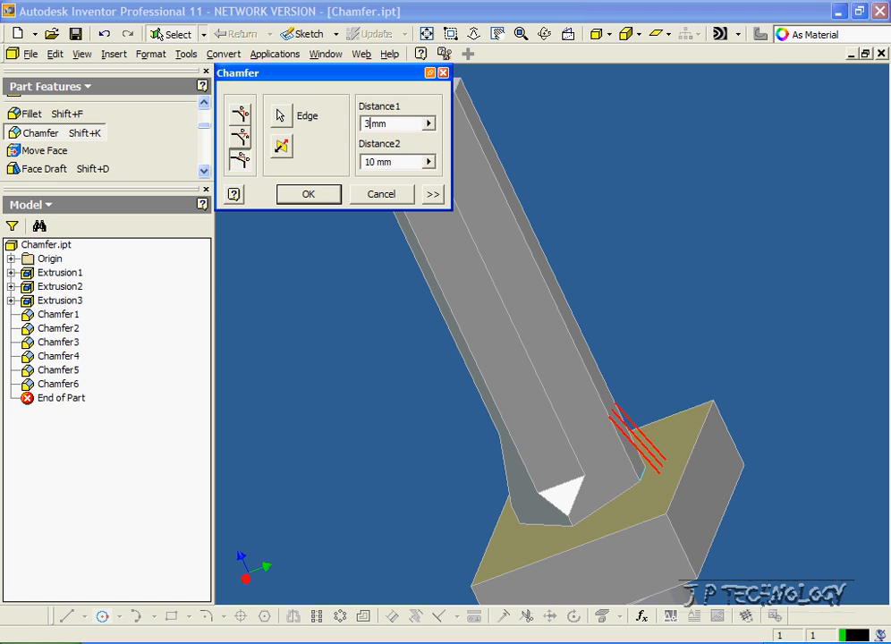
{"action": "left_click", "coordinate": [307, 194]}
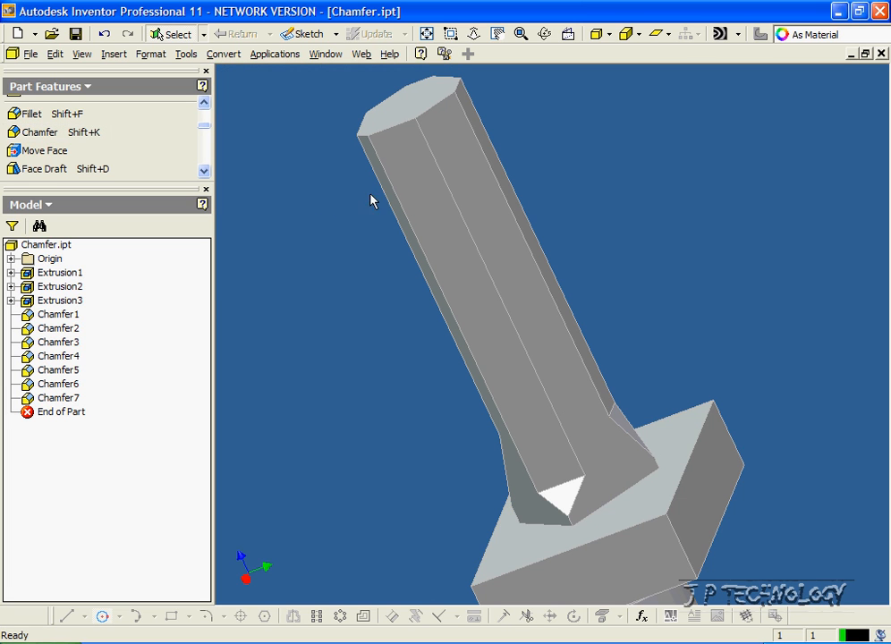